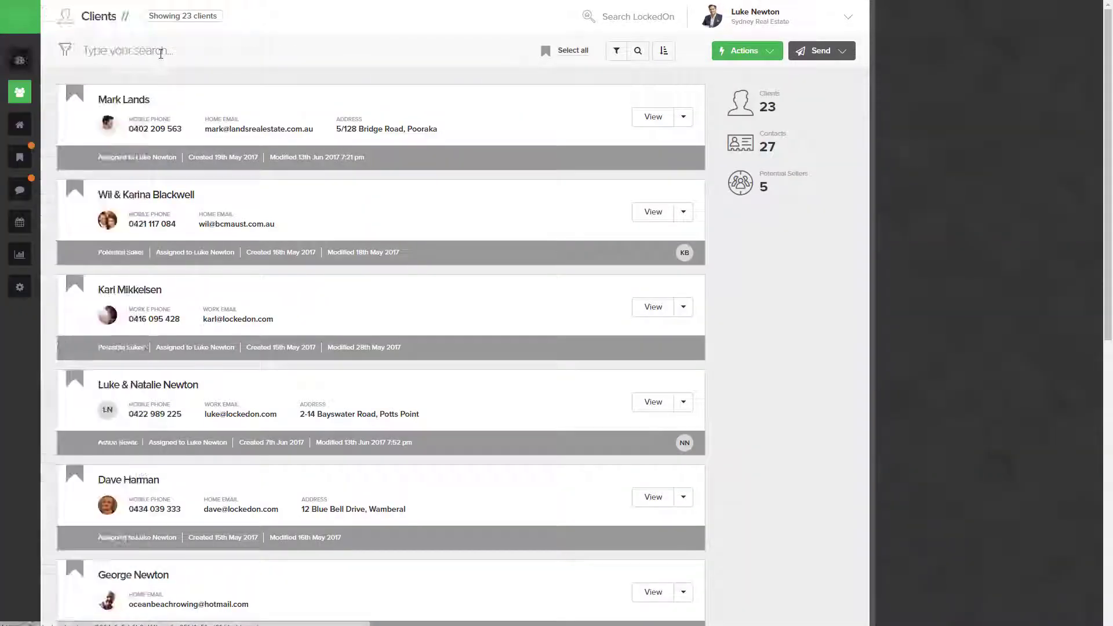
type("newton")
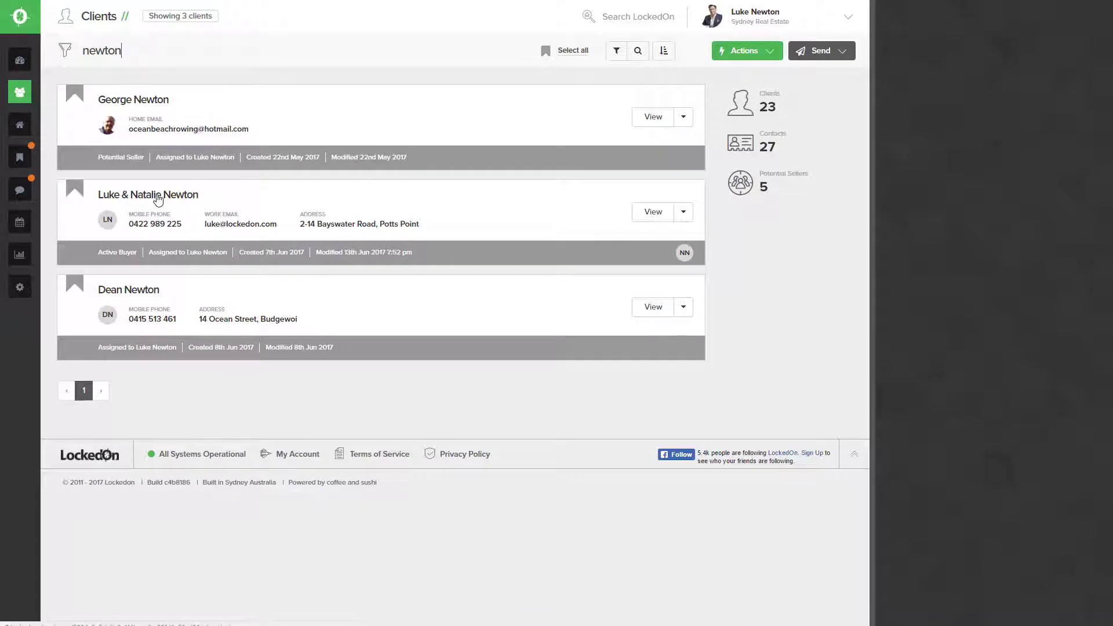
left_click(148, 195)
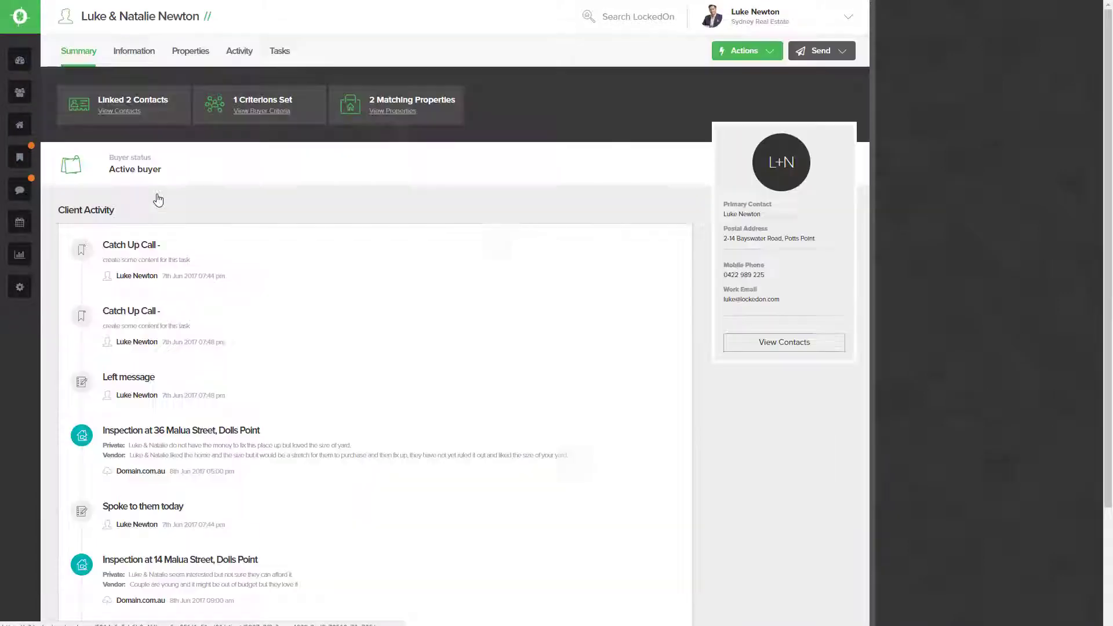
mouse_move(182, 63)
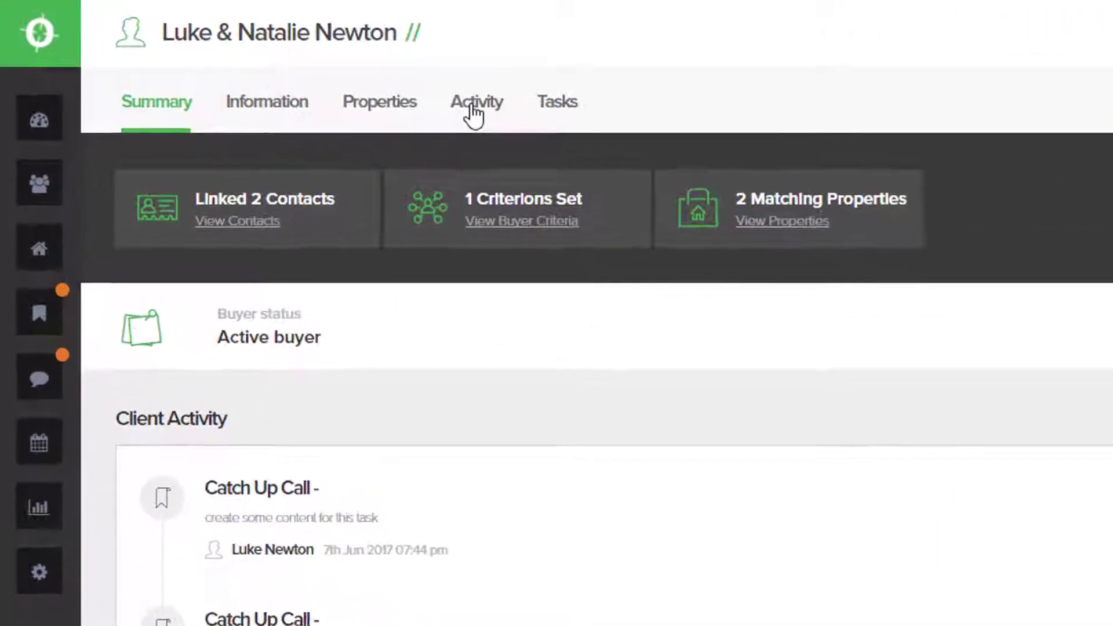
View the Newtons' activity, showing their 'Needs to know more' enquiry.
left_click(476, 102)
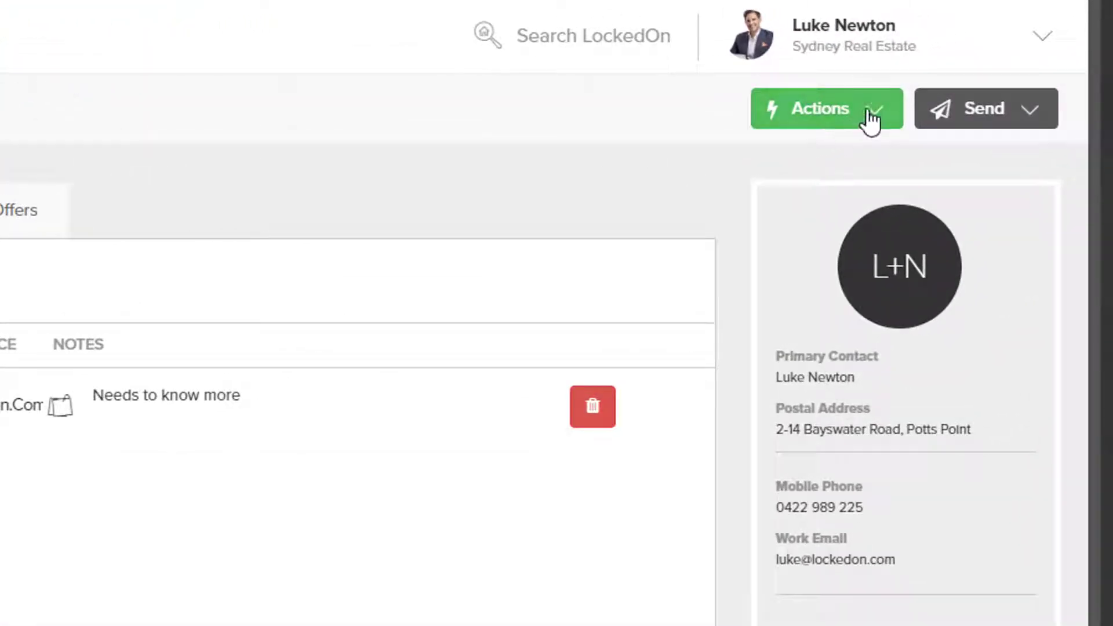
Start a new enquiry for the Newtons from the Actions menu.
left_click(820, 109)
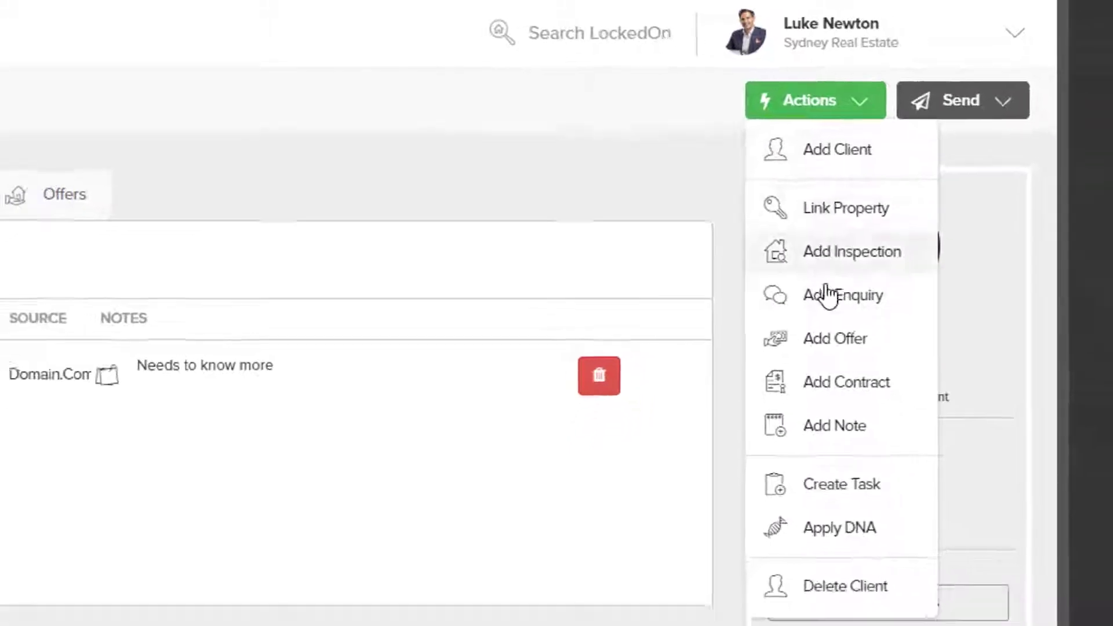
left_click(843, 296)
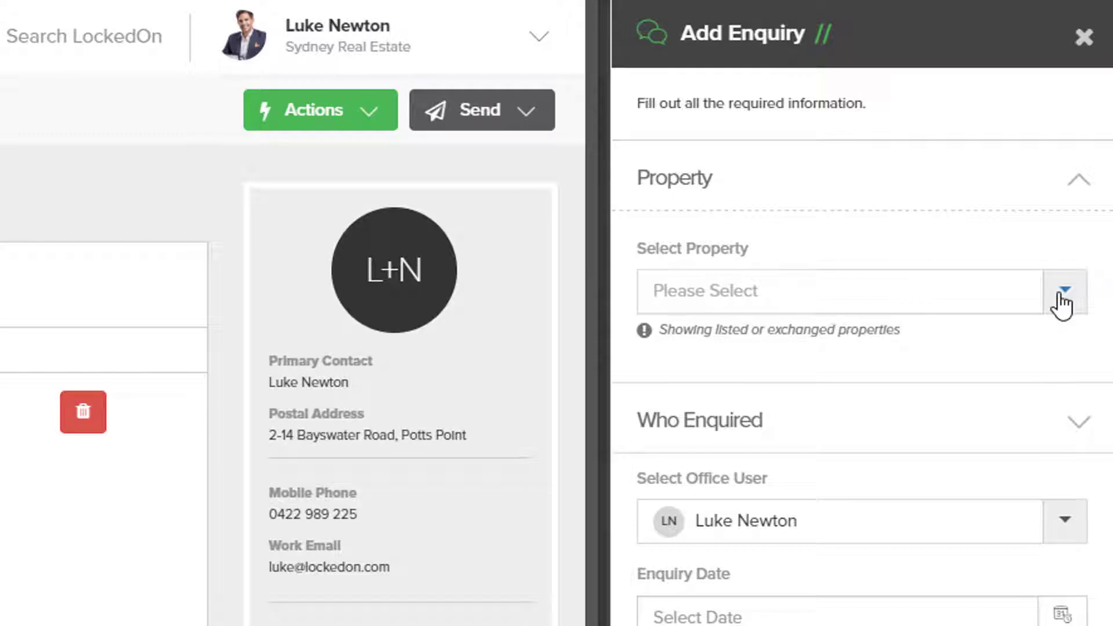
left_click(1067, 291)
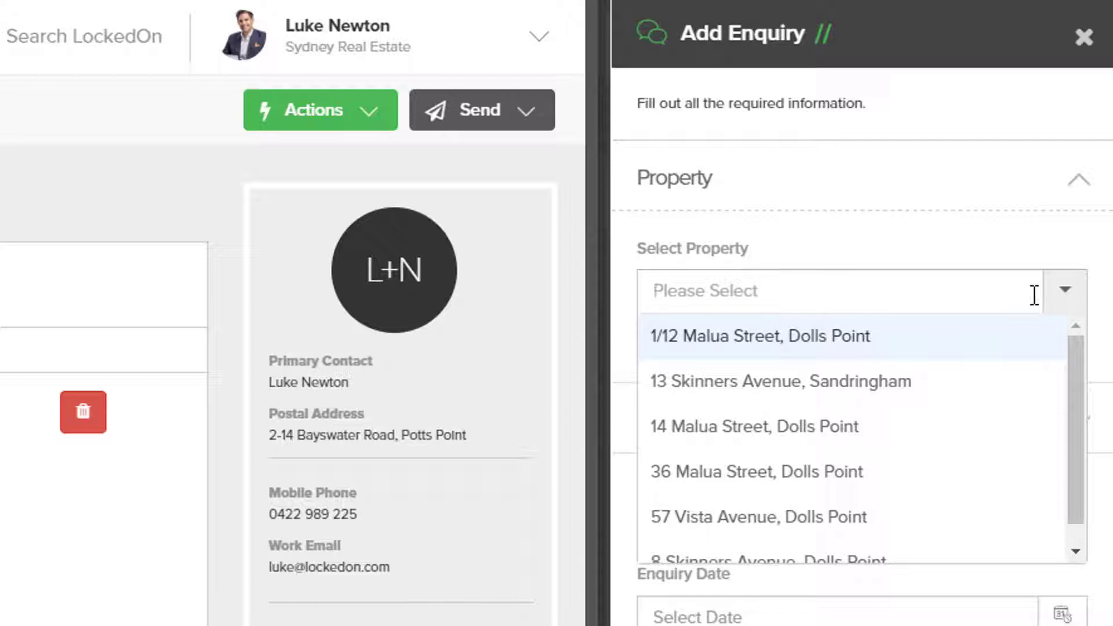
mouse_move(943, 329)
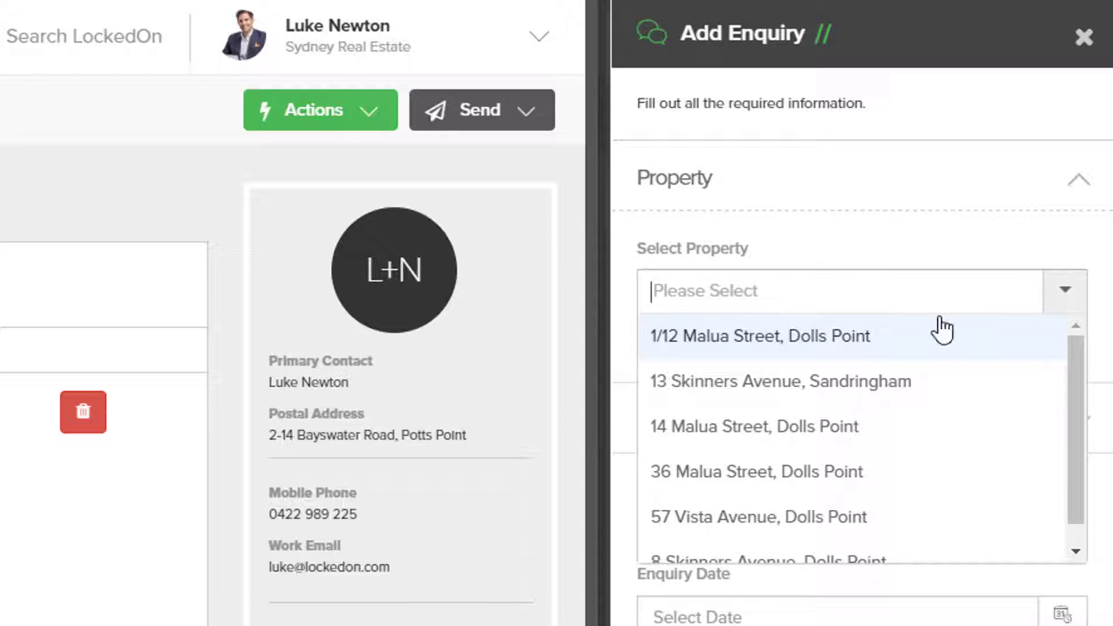
left_click(757, 471)
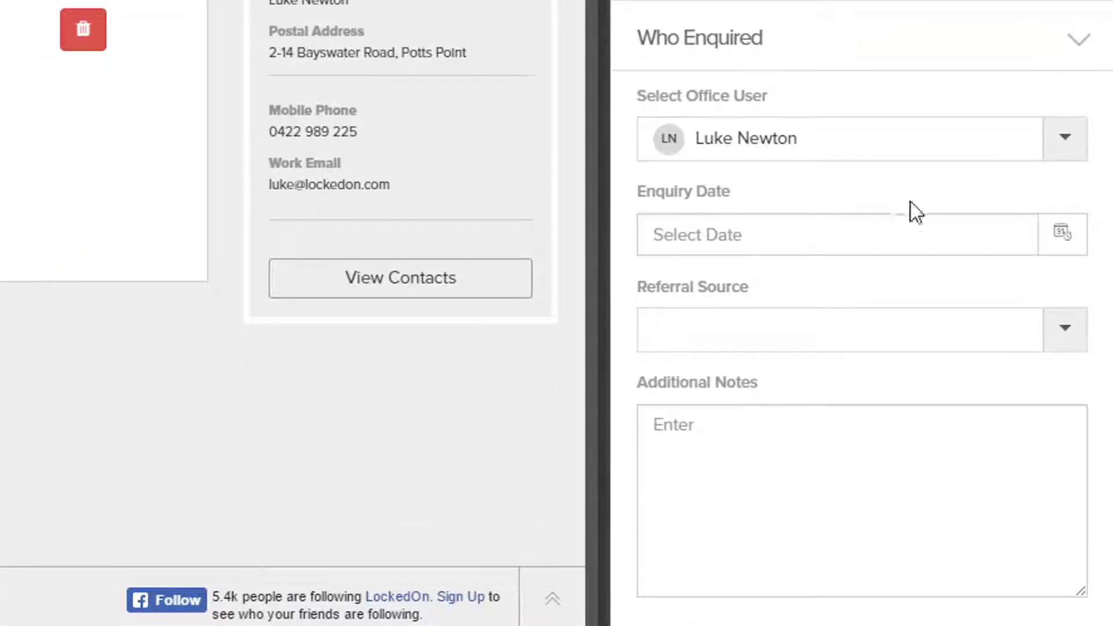
Set the enquiry date to 13/06/2017 and the referral source to Email.
left_click(1064, 231)
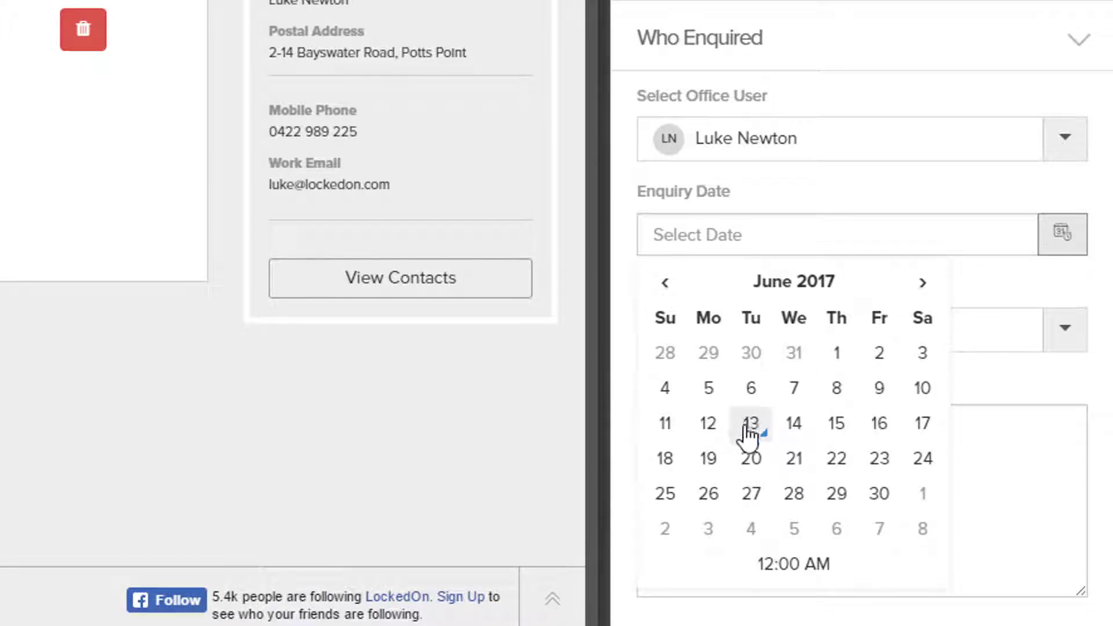
left_click(751, 424)
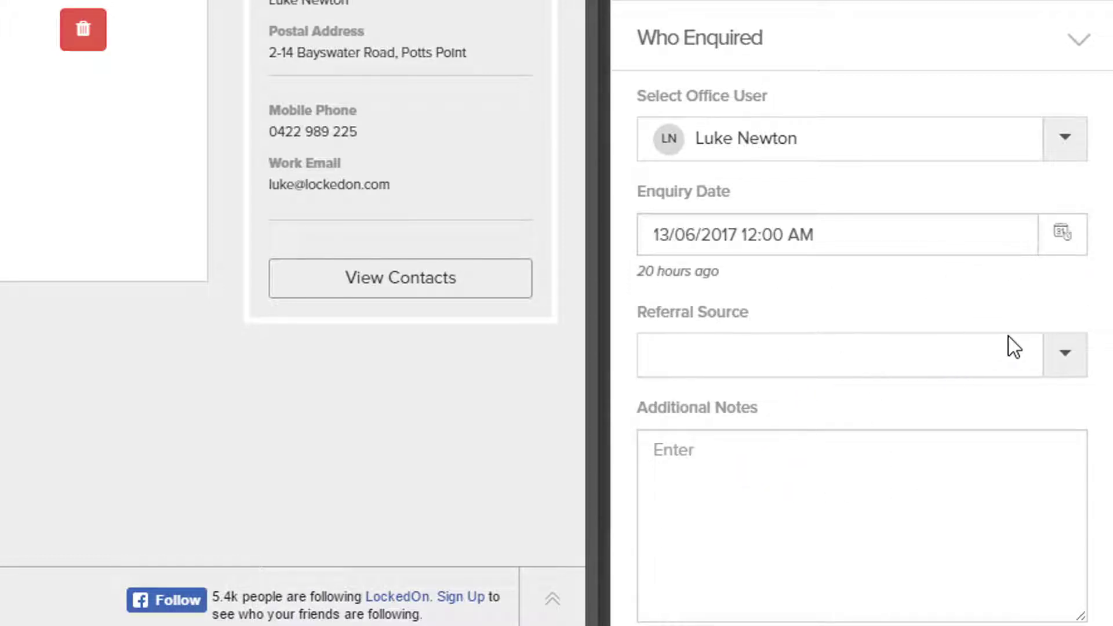
left_click(839, 355)
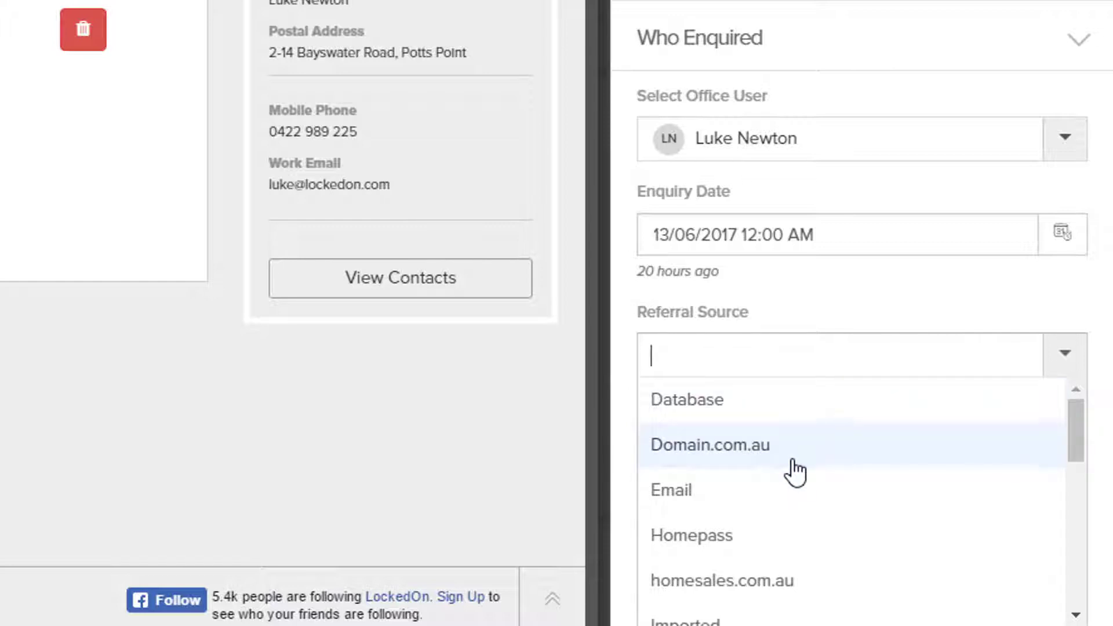
left_click(671, 491)
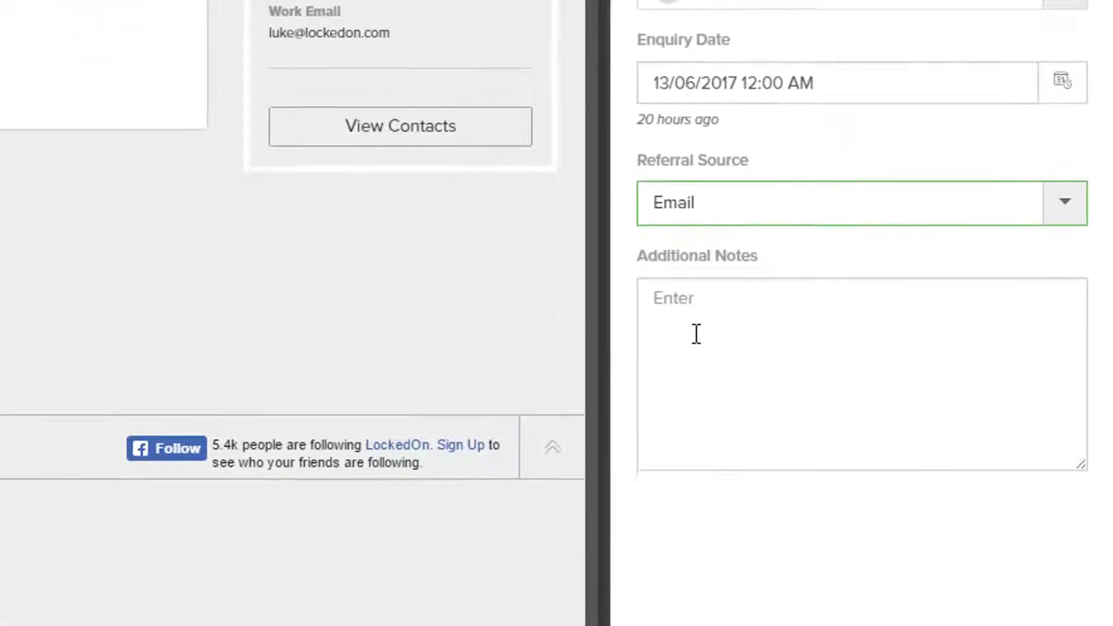
scroll("down", 3)
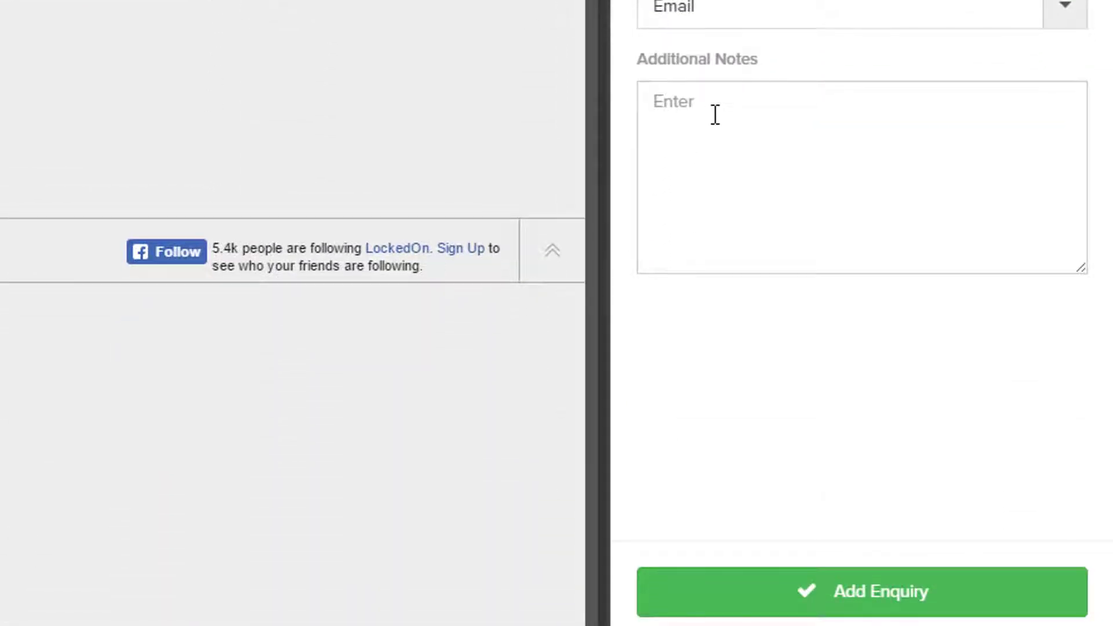
Add notes 'Received email from us and called in to know more…' and submit.
type("Received email from us and called in to know more. Said they will be at next open home.")
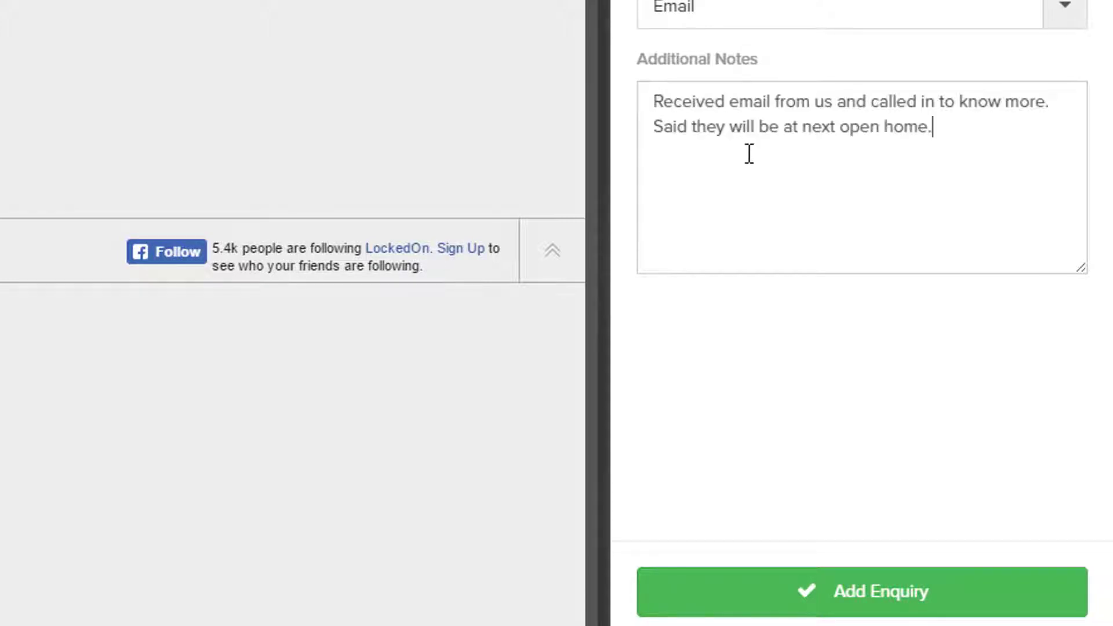
mouse_move(825, 165)
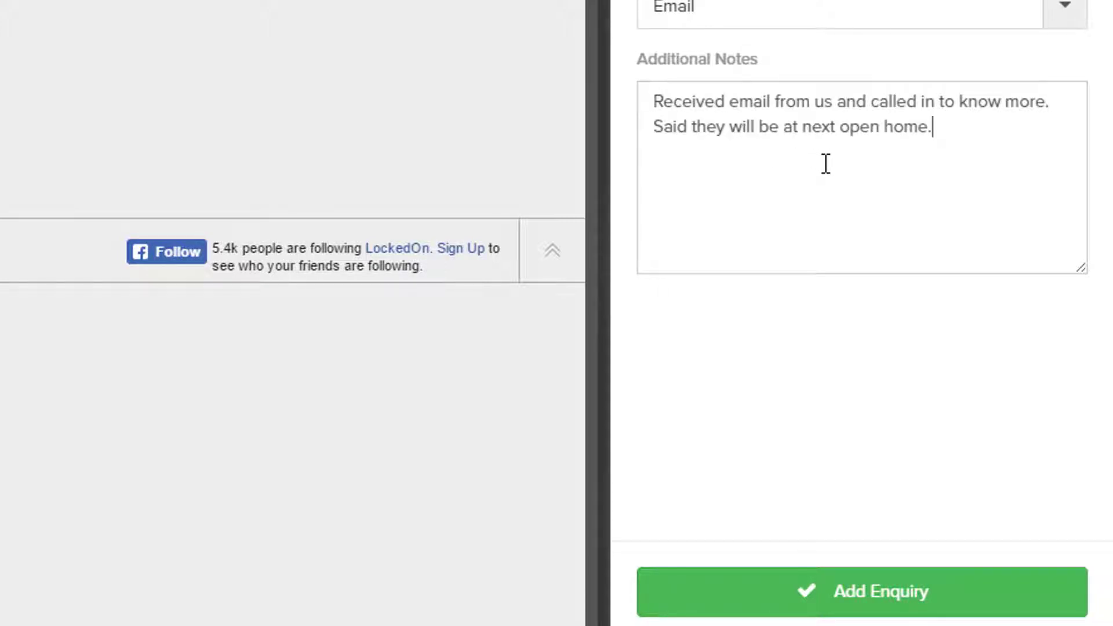
mouse_move(919, 200)
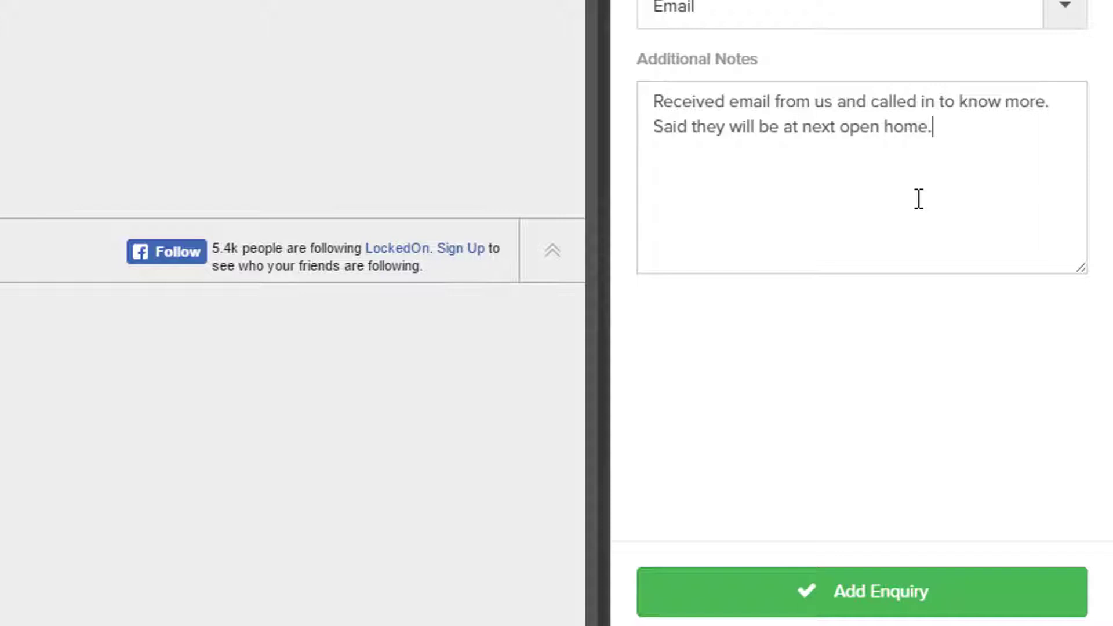
left_click(881, 607)
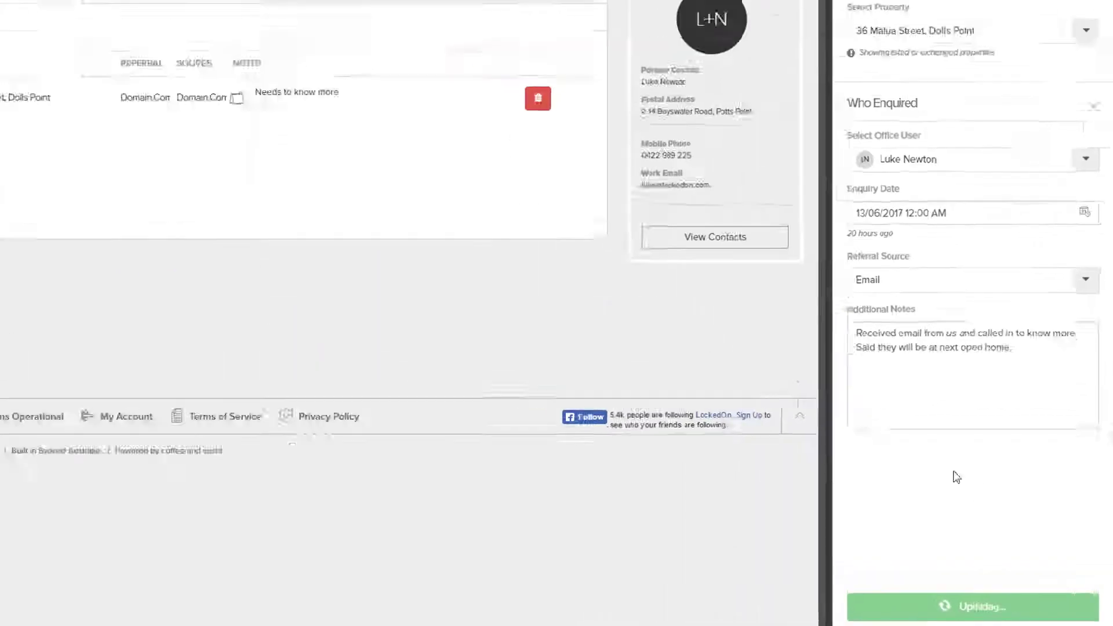
left_click(973, 621)
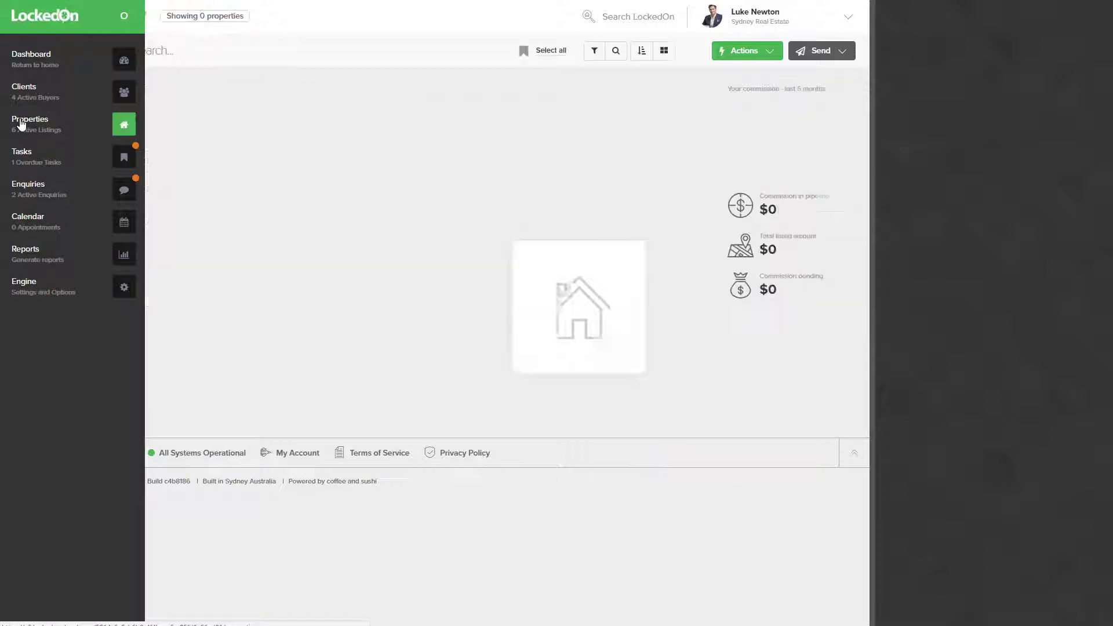
Find property '36 Mal' and view its enquiries, including the new Email enquiry.
left_click(30, 119)
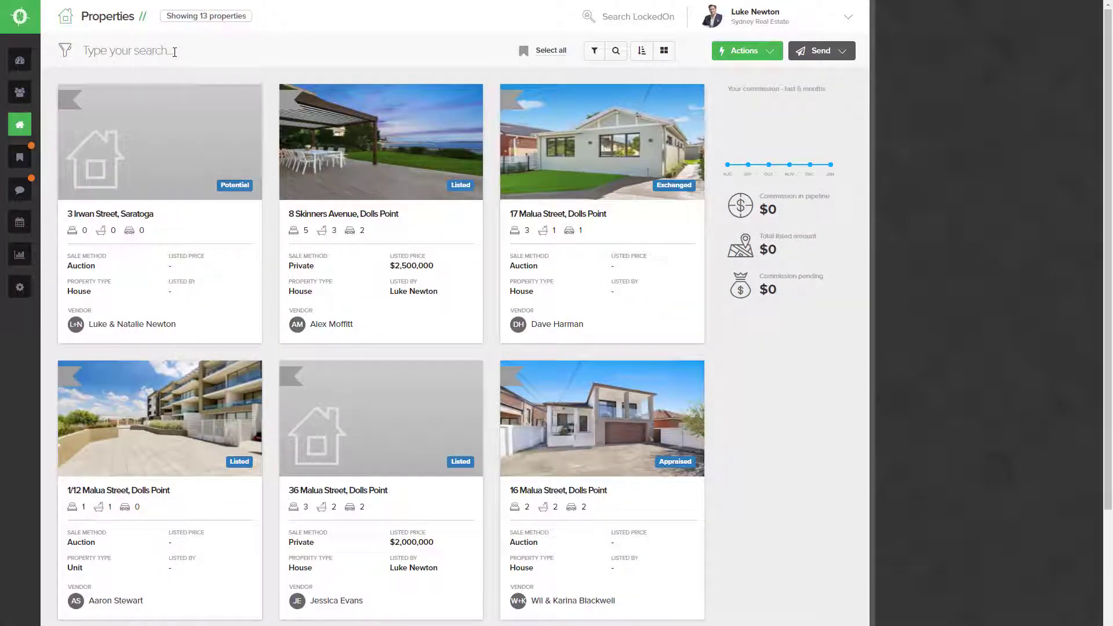
type("36 Mal")
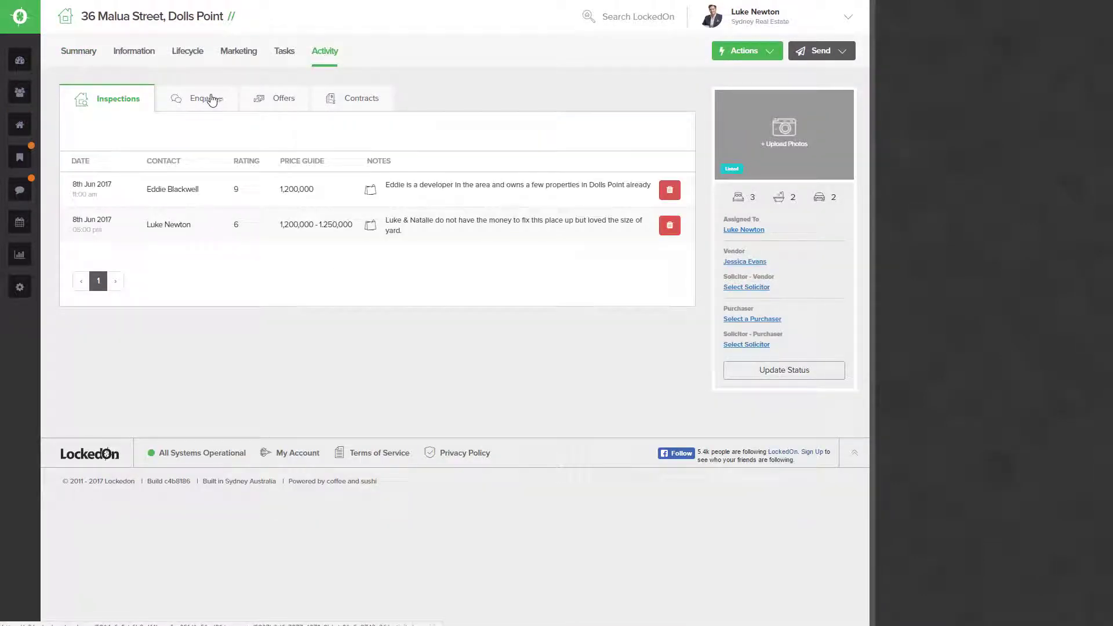
left_click(206, 98)
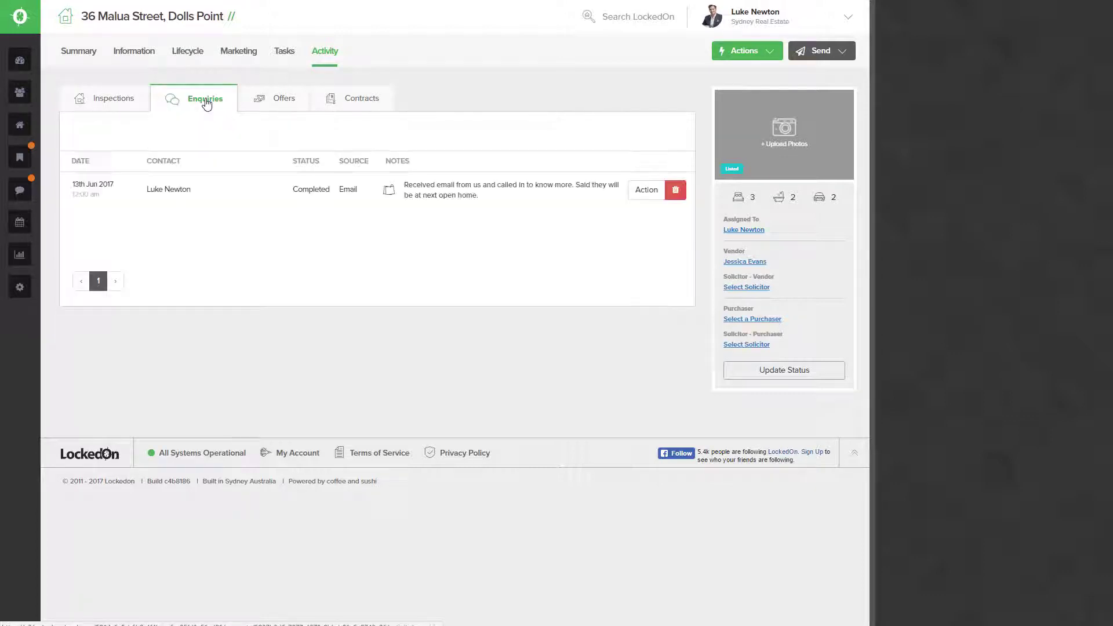